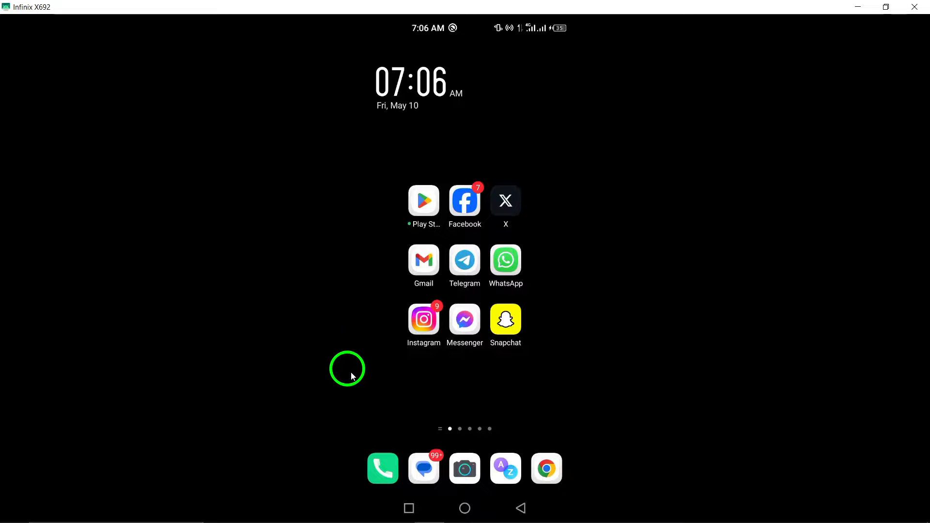
Launch Telegram from the Android home screen app grid
click(464, 261)
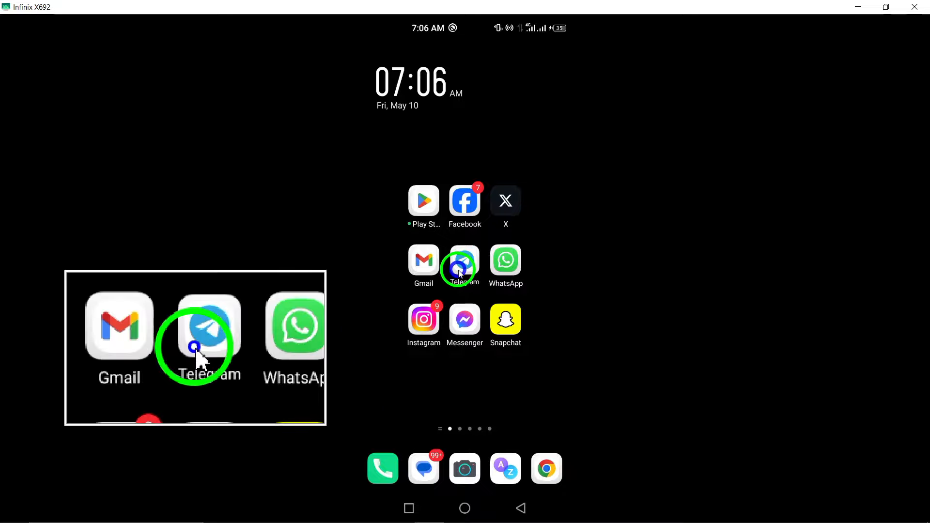
Let Telegram load its chat list with the Archived Chats row on top
click(464, 260)
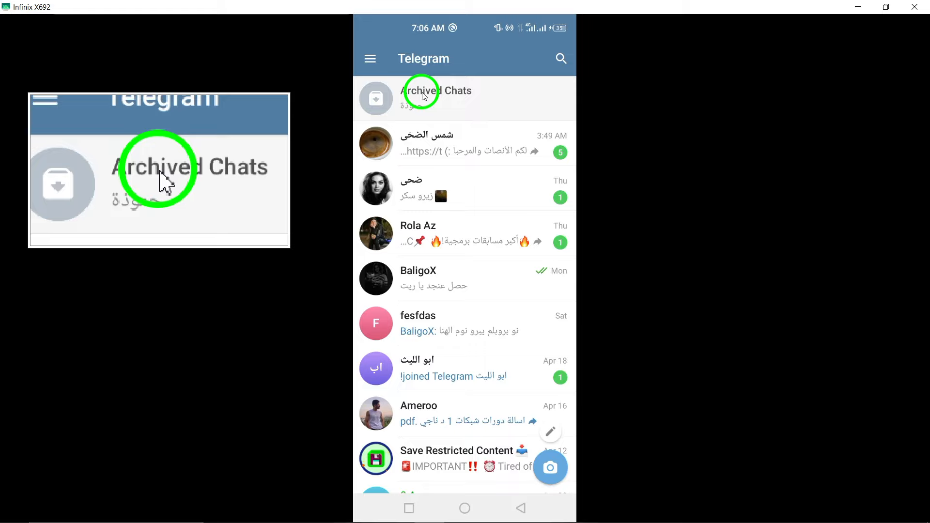
Enter the Archived Chats folder and select its single archived conversation
click(436, 98)
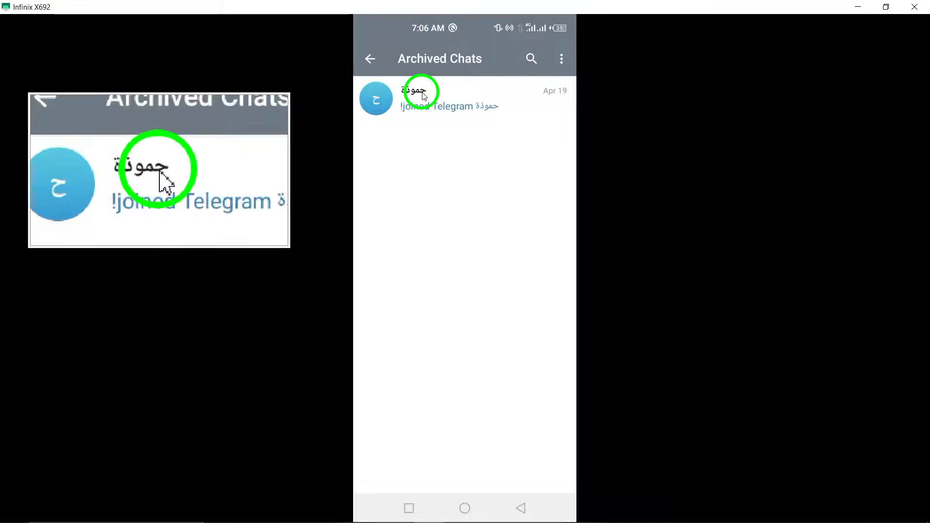
click(436, 97)
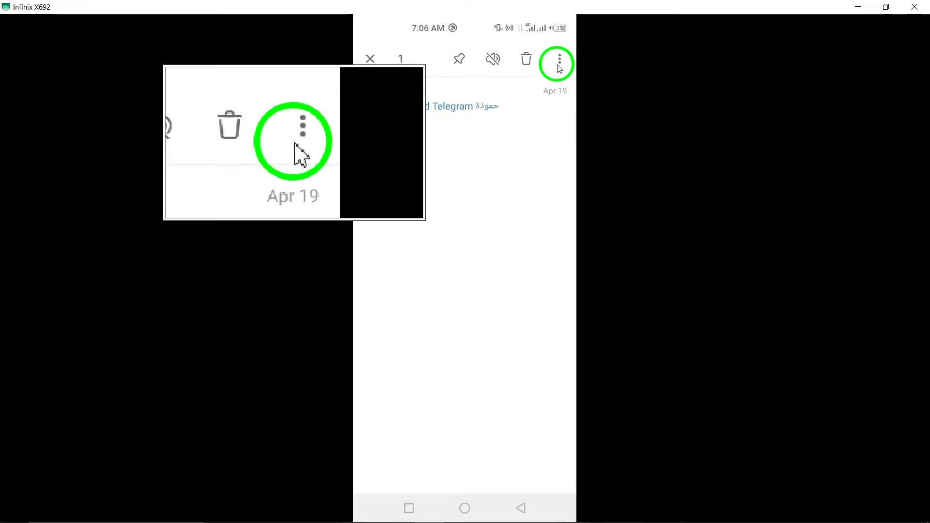
Unarchive the selected chat via the selection bar's more-options menu
click(557, 60)
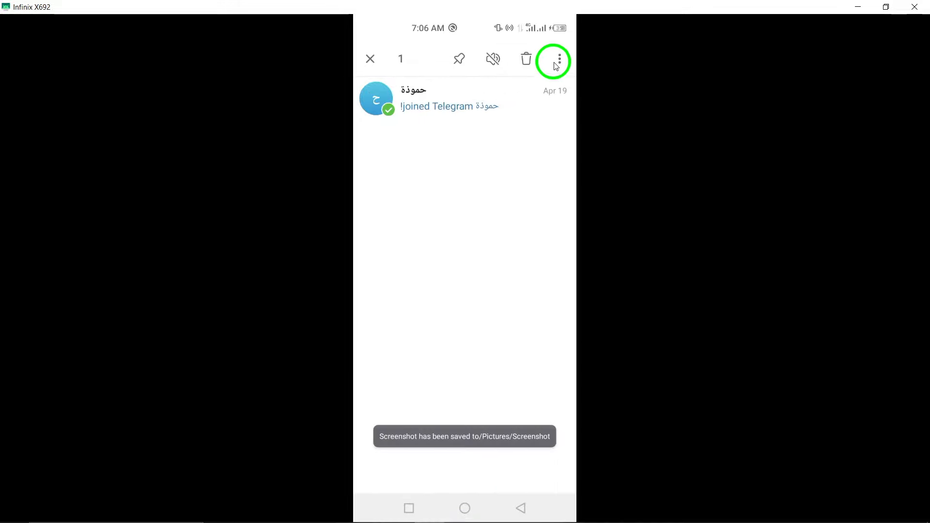
click(553, 59)
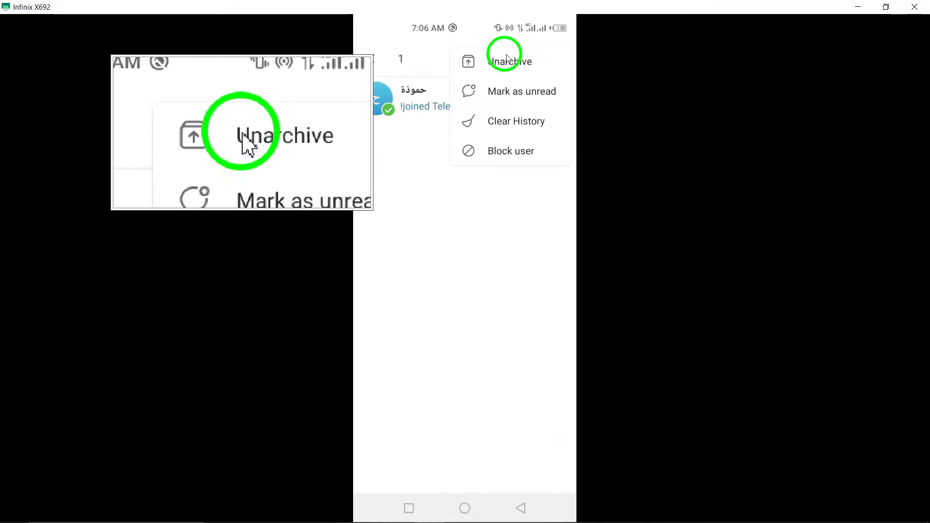
click(509, 61)
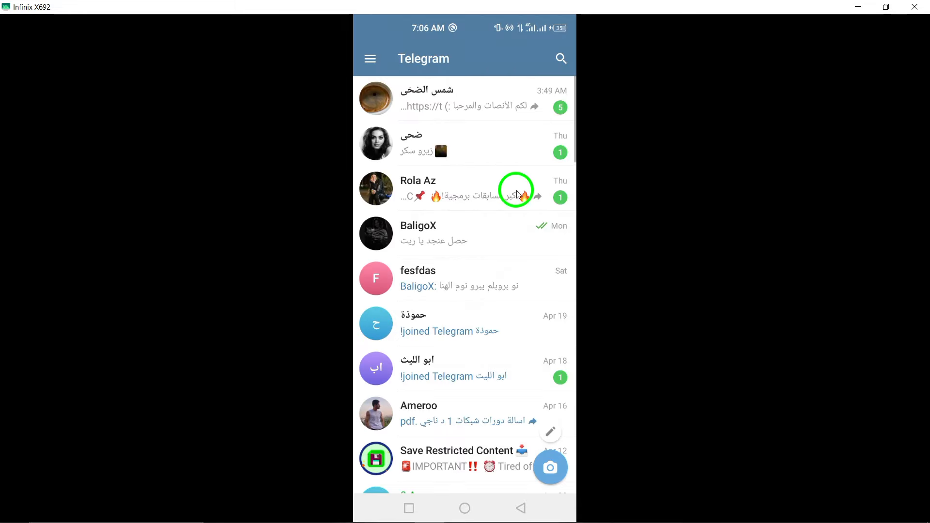